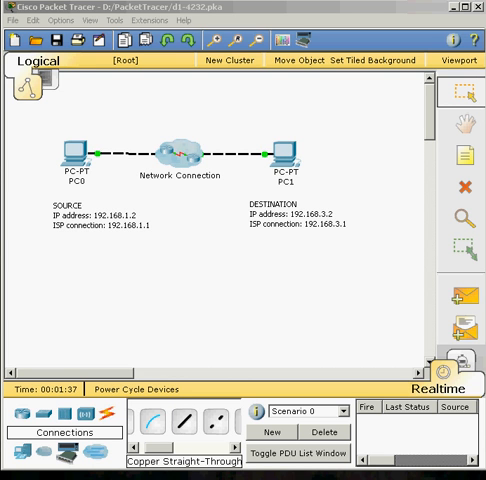
mouse_move(280, 112)
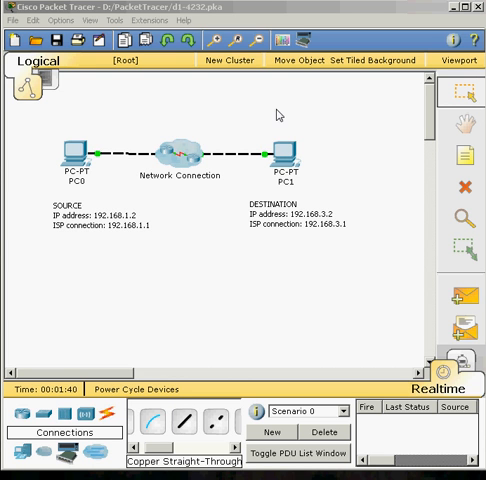
mouse_move(68, 116)
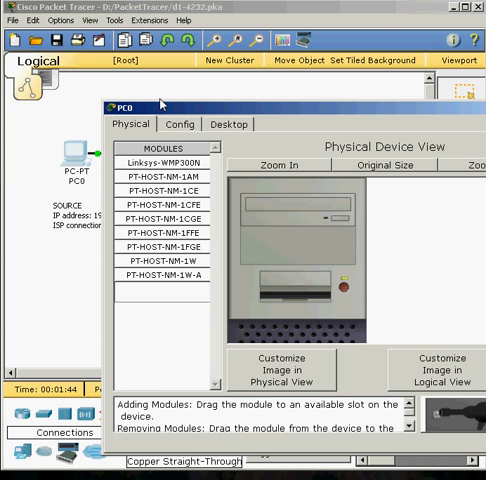
mouse_move(382, 112)
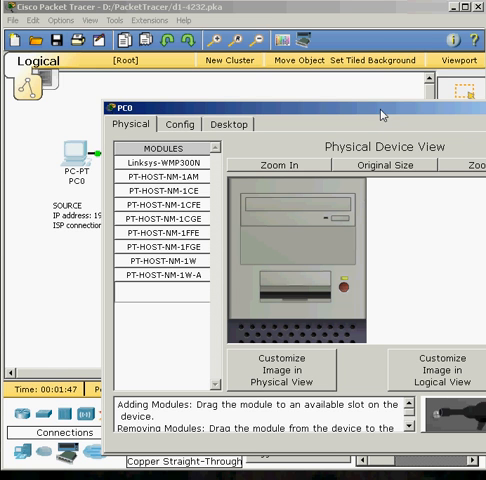
mouse_move(256, 60)
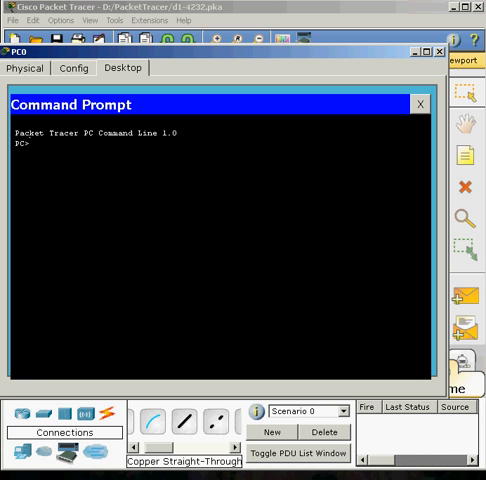
Enter ping 192.168.3.2 at PC0's command prompt to test reachability of PC1.
type("ping")
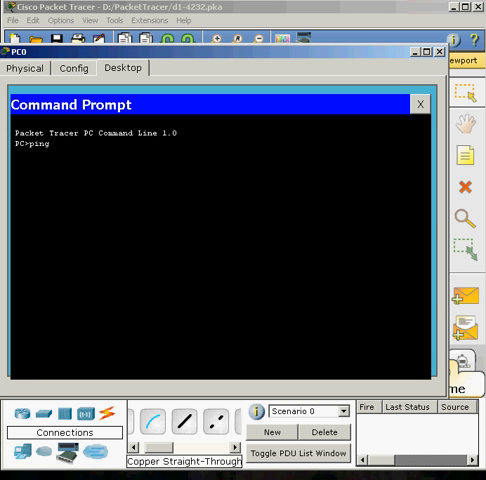
type("192.")
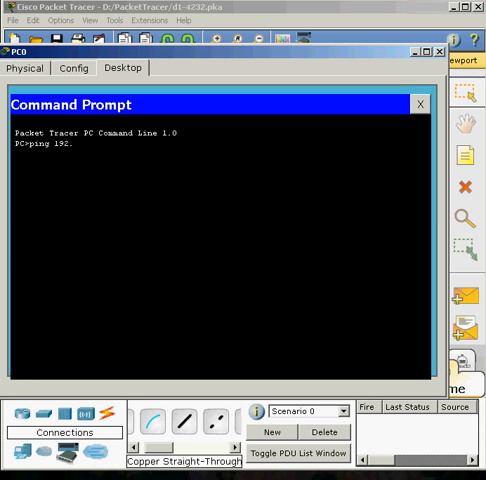
type("168")
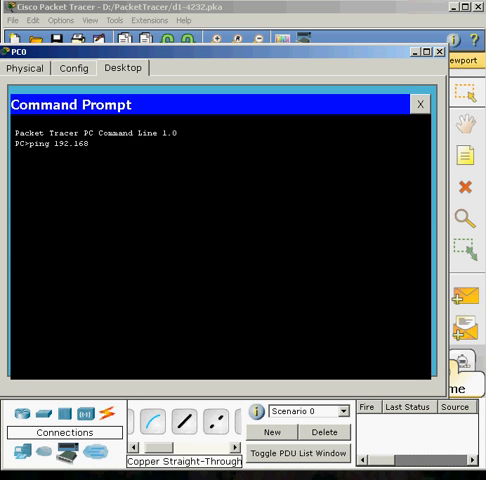
type(".3.")
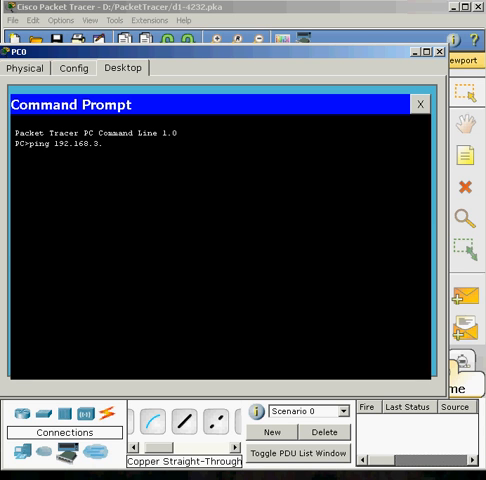
type("2")
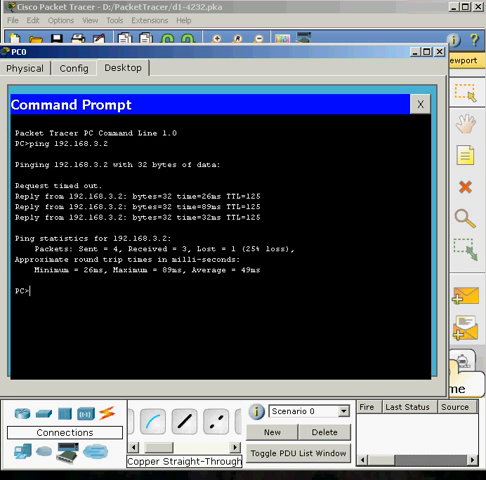
Enter tracert 192.168.3.2 at the PC> prompt to list the hops to PC1.
type("trac")
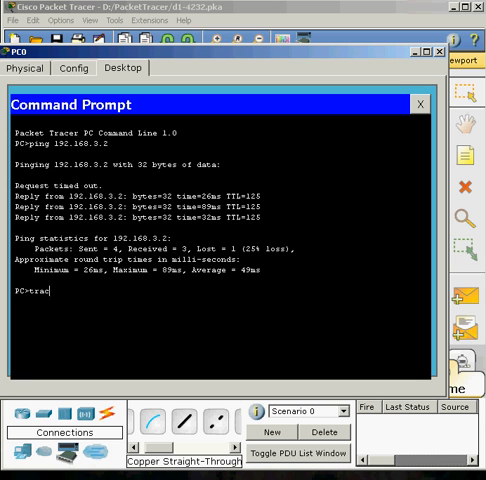
type("ert")
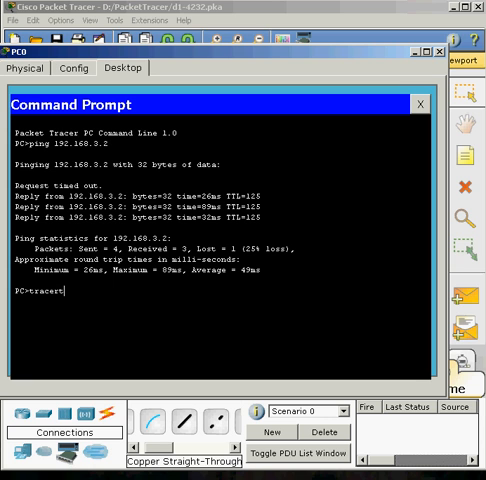
type("\" \"")
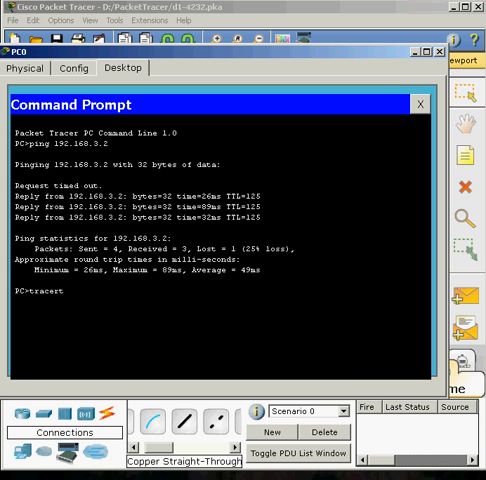
type("192")
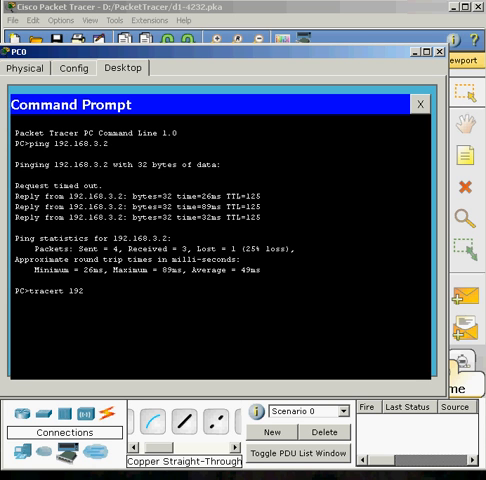
type("1")
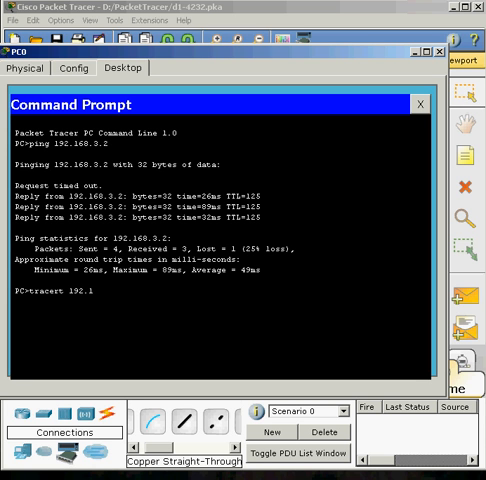
type("68")
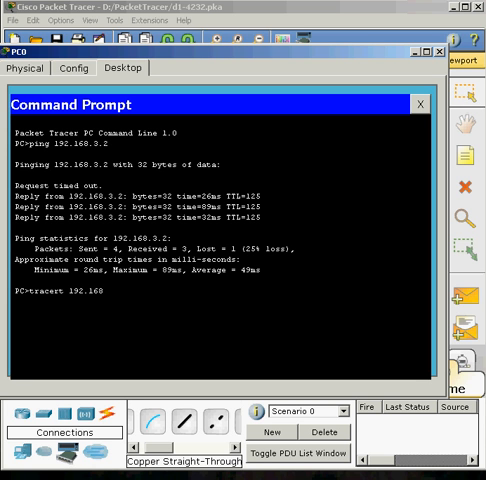
type(".3")
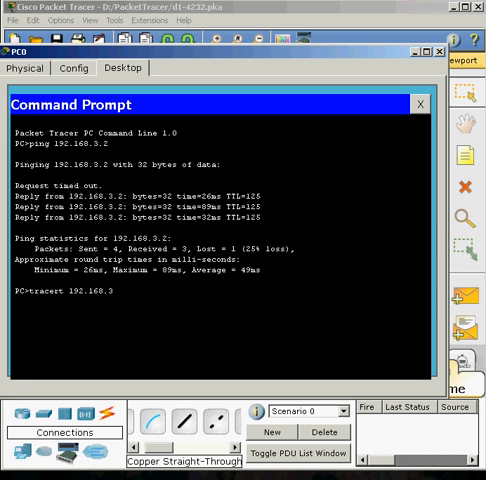
type("3")
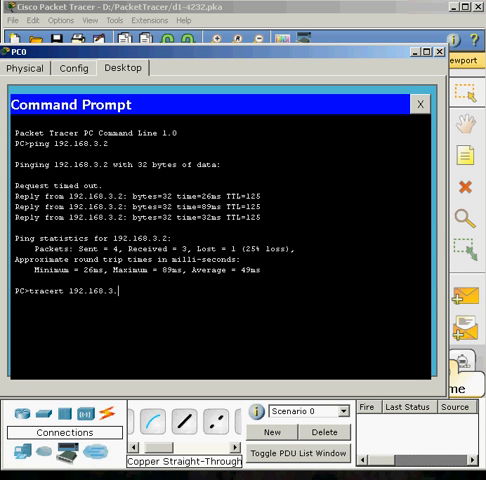
type("2")
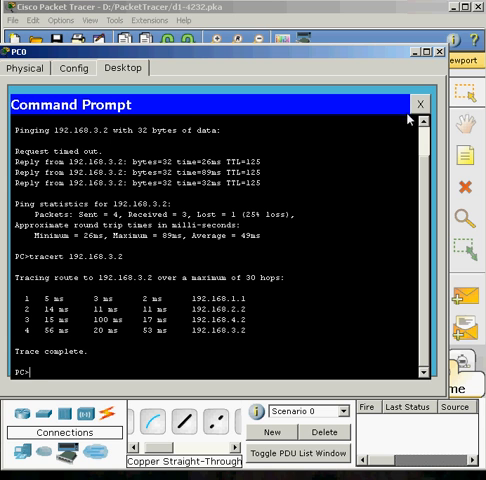
mouse_move(444, 60)
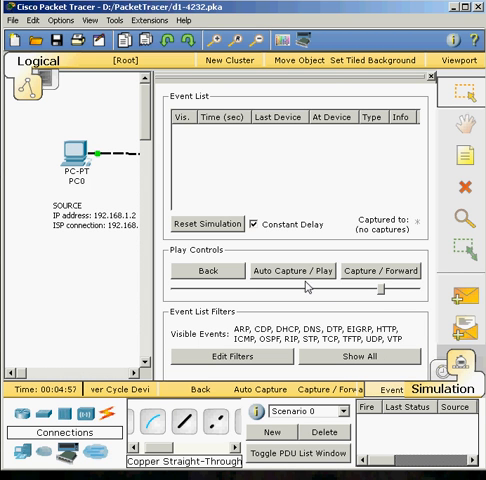
mouse_move(308, 284)
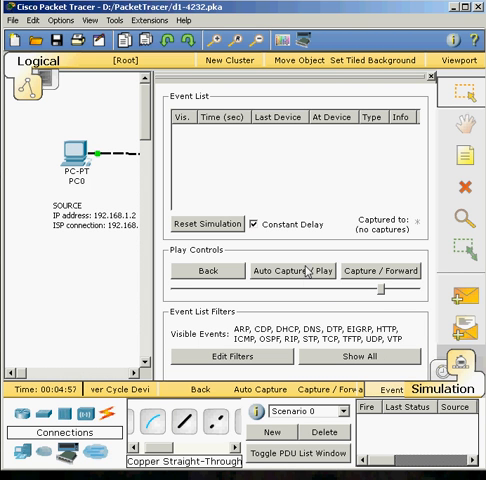
mouse_move(294, 272)
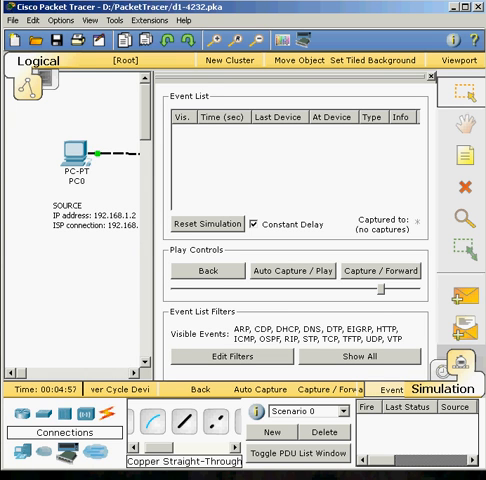
mouse_move(472, 300)
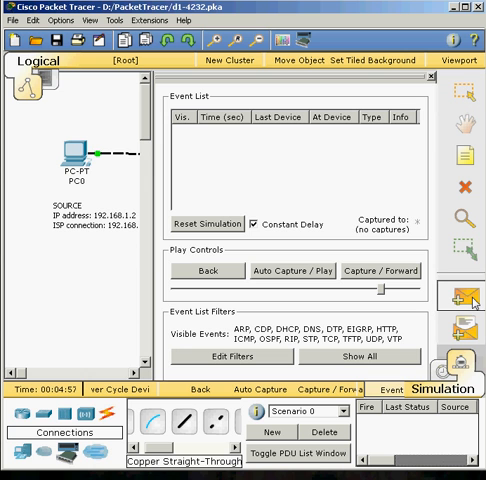
mouse_move(242, 208)
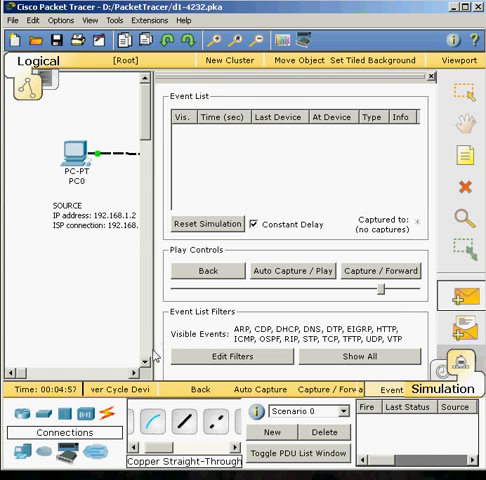
mouse_move(156, 380)
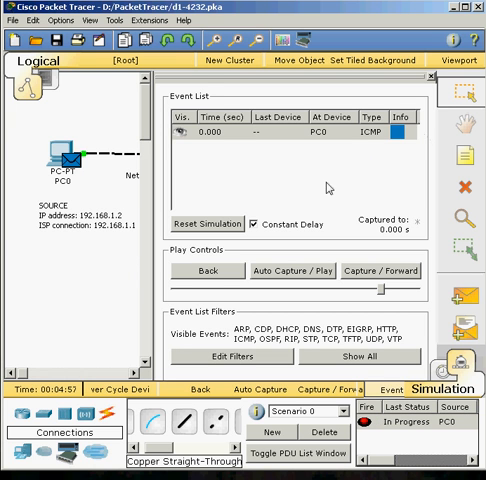
mouse_move(284, 220)
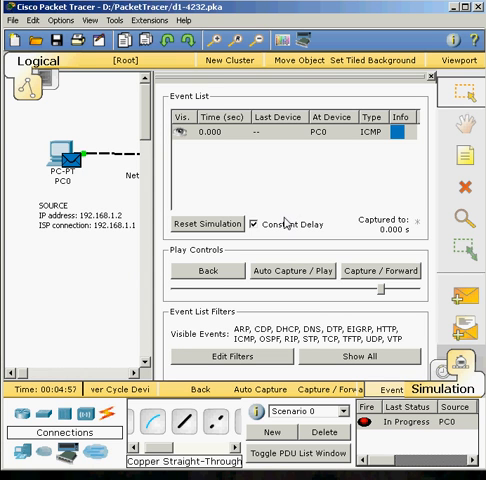
mouse_move(288, 224)
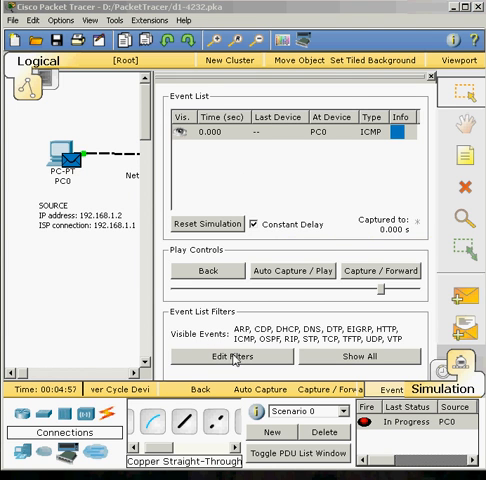
Show the event filter checklist of protocols such as ARP, DNS and ICMP.
left_click(232, 356)
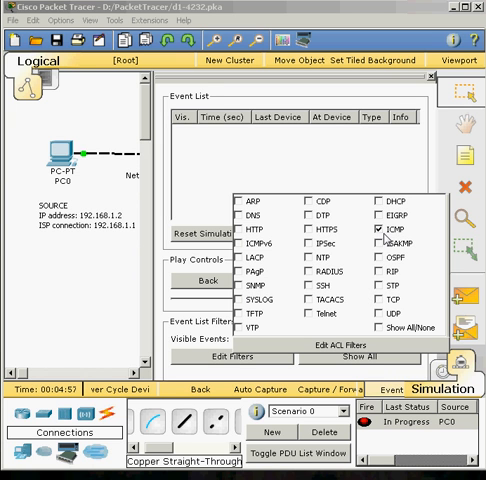
mouse_move(332, 356)
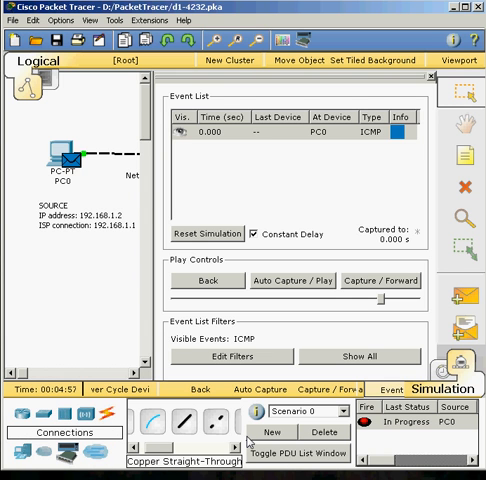
mouse_move(384, 332)
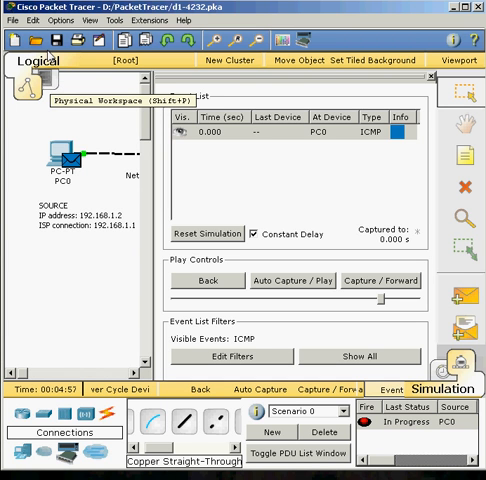
mouse_move(328, 50)
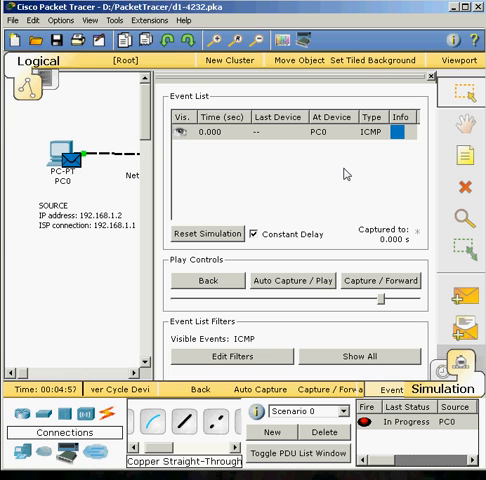
mouse_move(220, 192)
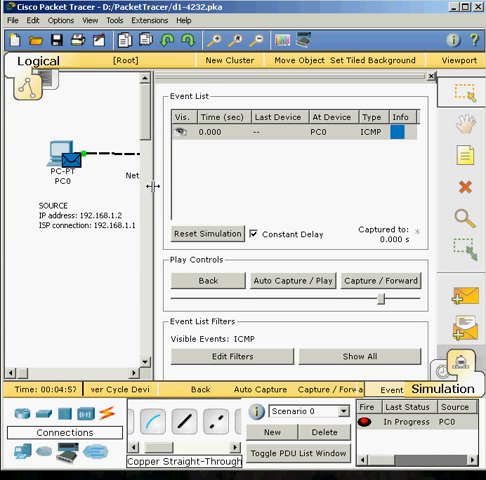
mouse_move(84, 372)
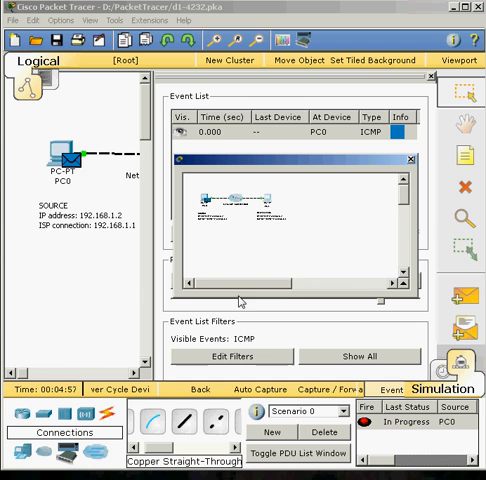
mouse_move(424, 238)
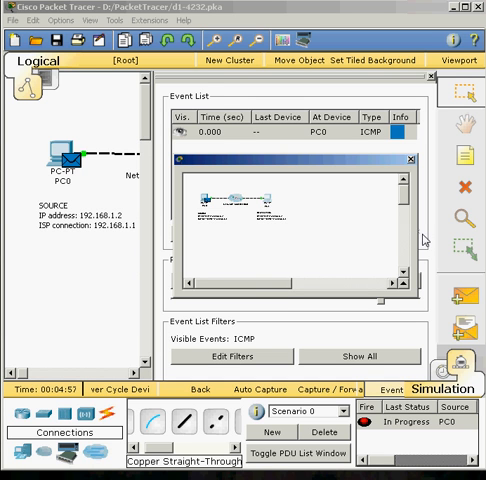
mouse_move(356, 272)
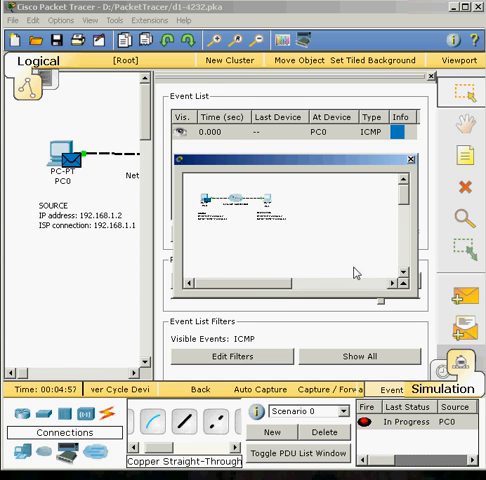
mouse_move(418, 300)
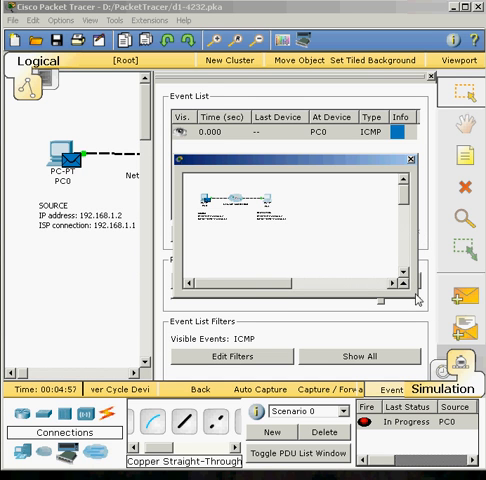
mouse_move(304, 126)
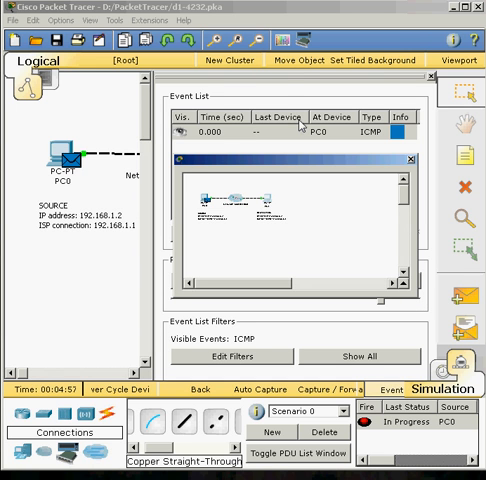
mouse_move(264, 232)
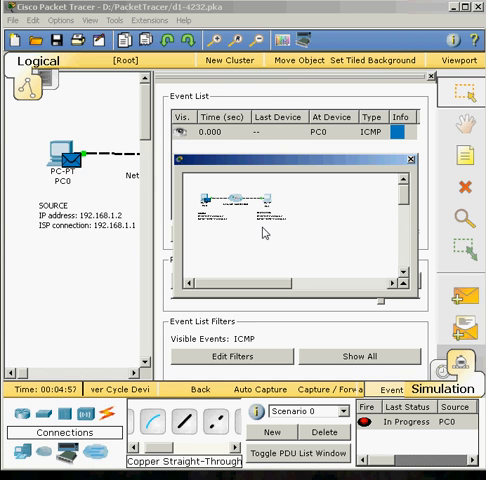
mouse_move(356, 264)
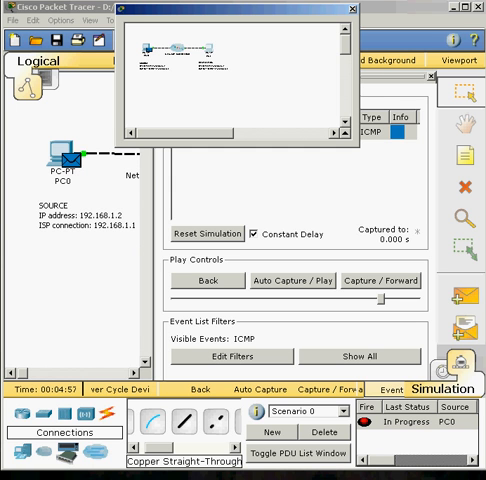
mouse_move(308, 296)
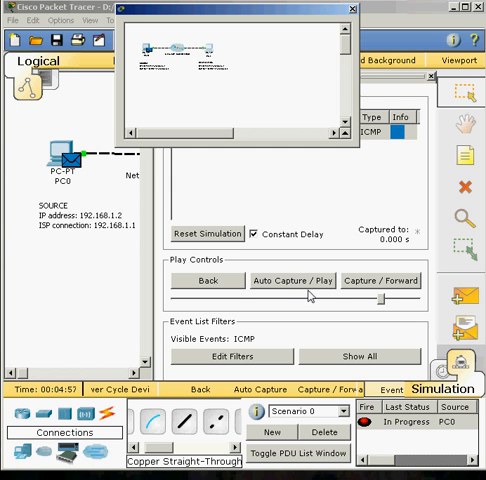
Auto Capture / Play the ICMP PDU through Router0 and Router1 until the buffer fills.
left_click(304, 280)
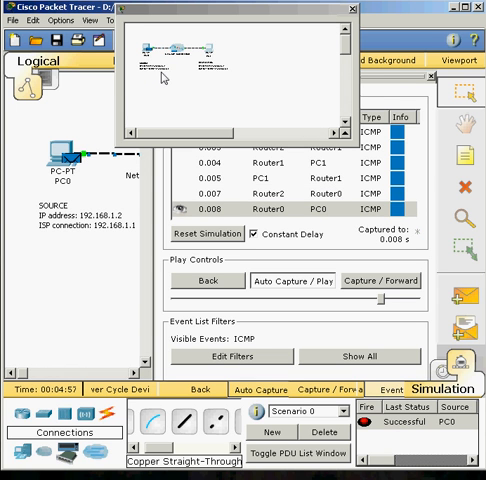
left_click(292, 280)
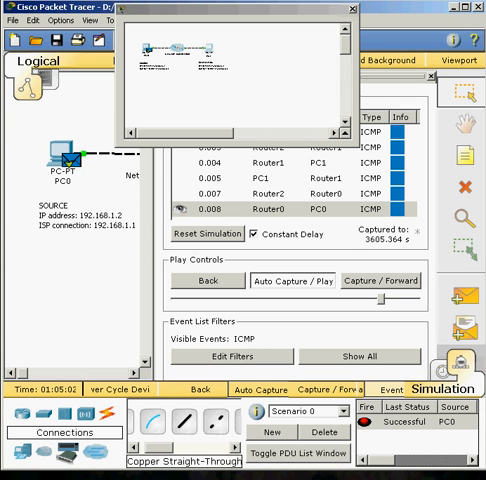
left_click(292, 280)
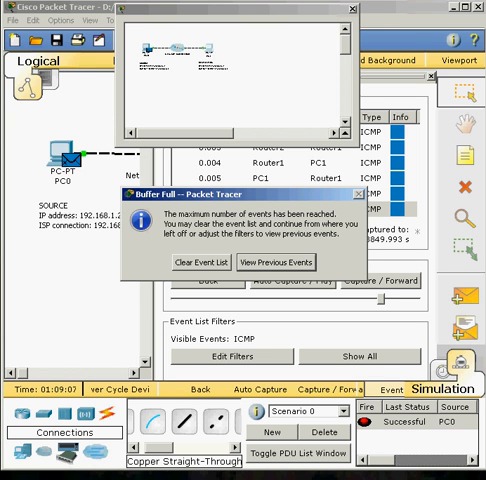
mouse_move(172, 208)
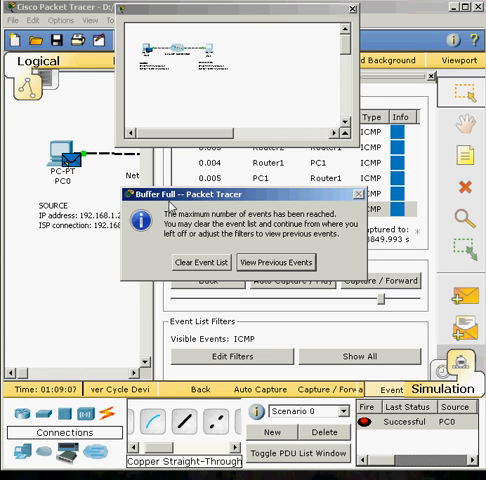
mouse_move(172, 210)
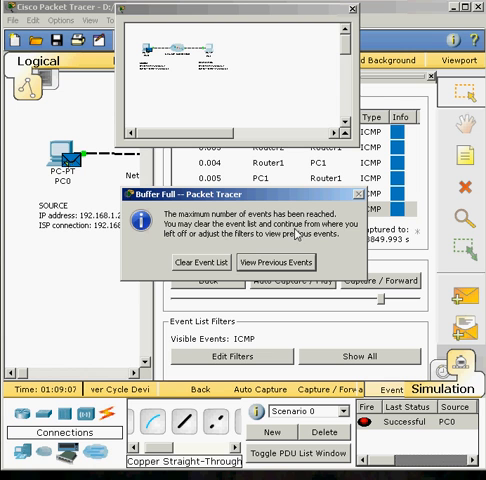
mouse_move(352, 236)
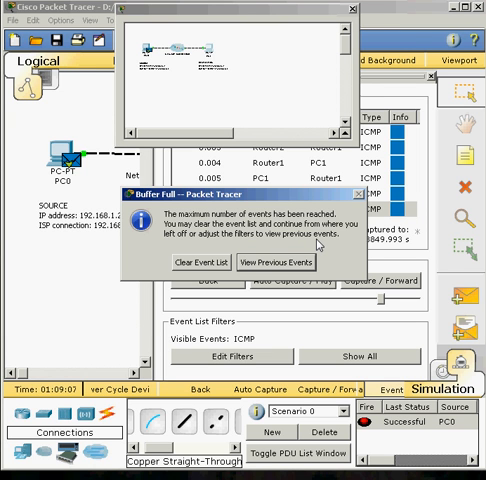
mouse_move(344, 244)
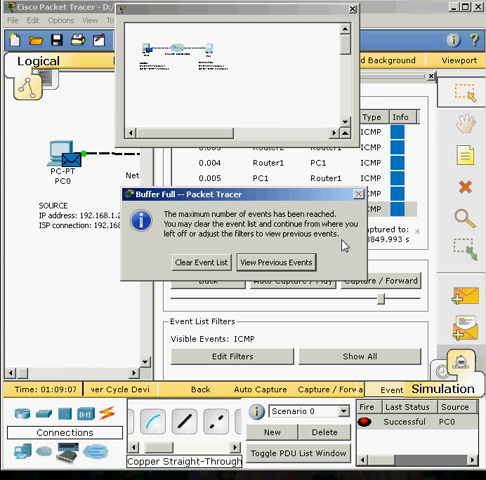
mouse_move(336, 246)
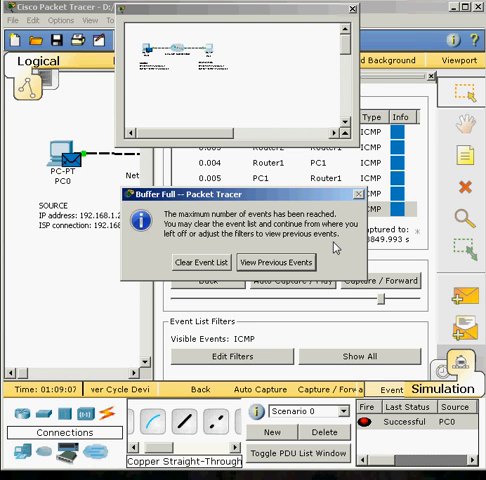
mouse_move(352, 260)
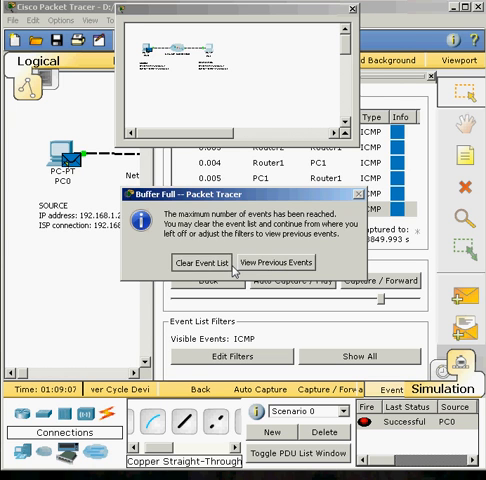
Clear the full event list so PC0's ICMP packet restarts in the simulation.
left_click(204, 262)
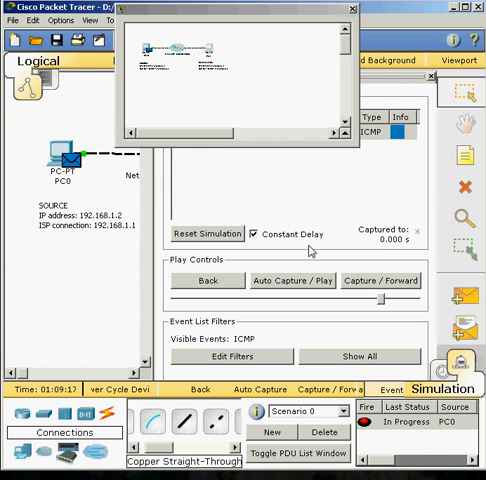